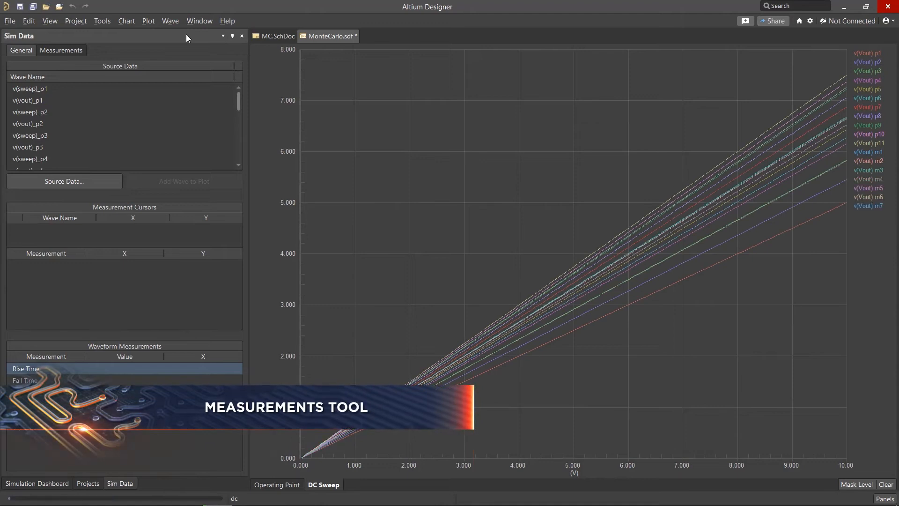
Step: View the transient v(Vout) waveforms, check the AC response, then return to transient
click(372, 484)
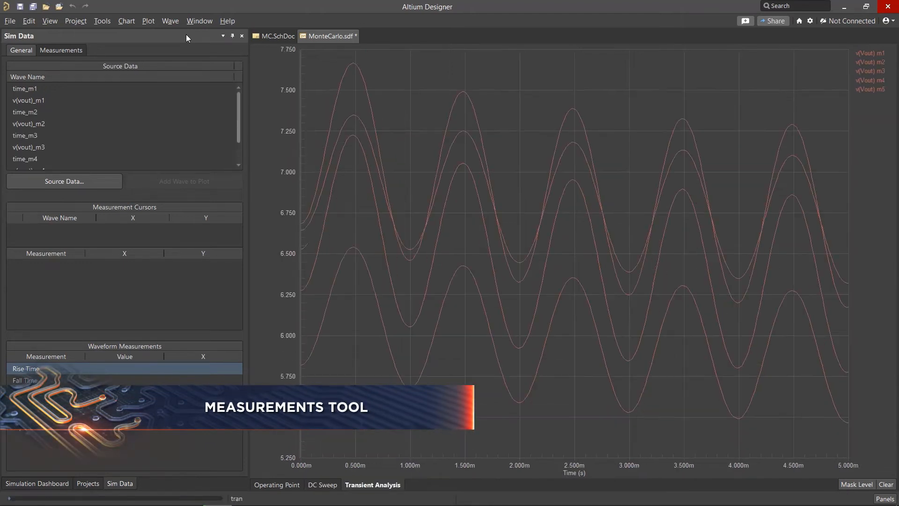
click(422, 485)
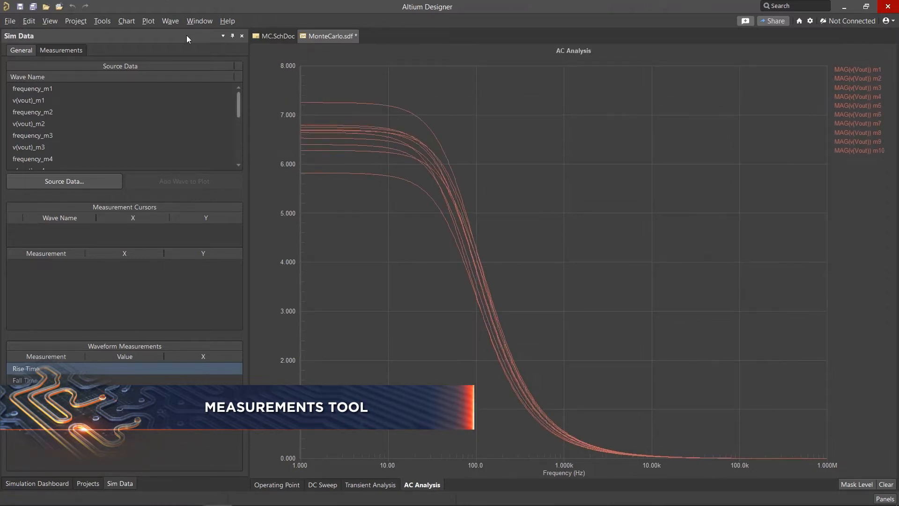
click(372, 485)
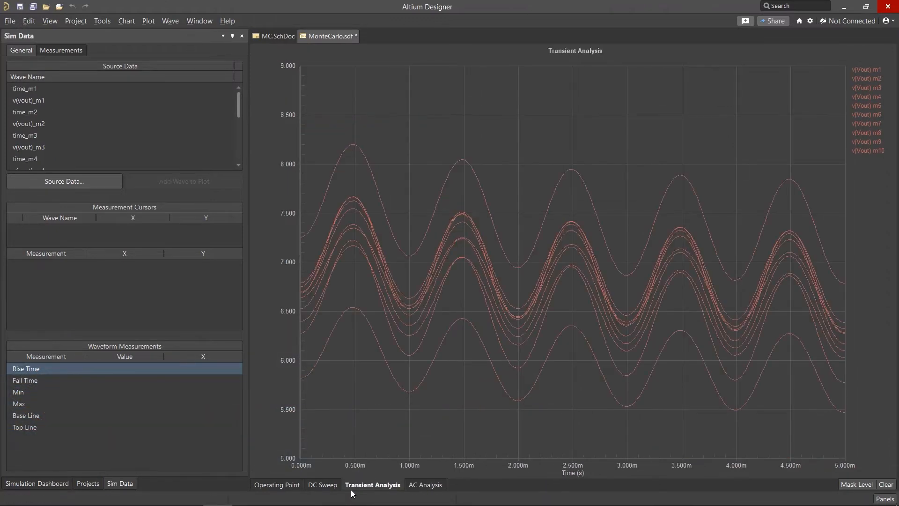
Step: Show per-run v(Vout) measurements in the Sim Data Measurements tab and review their definitions
click(61, 50)
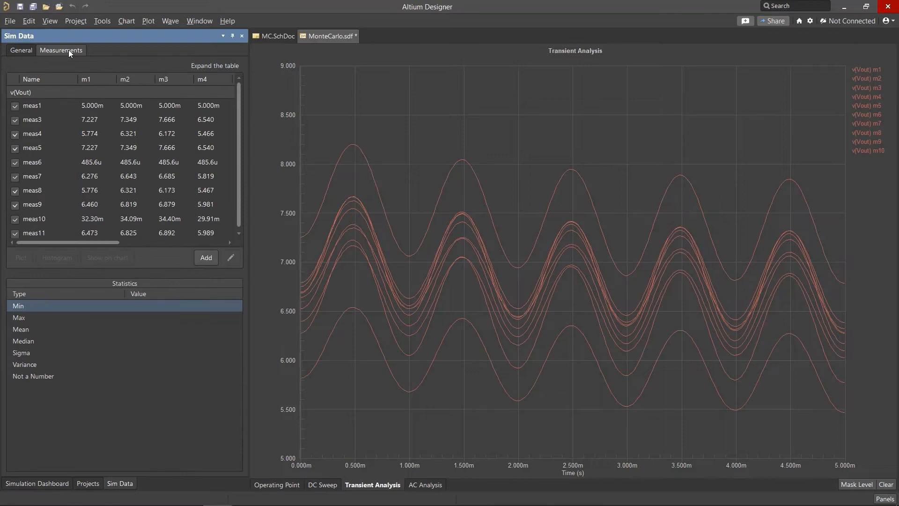
click(231, 258)
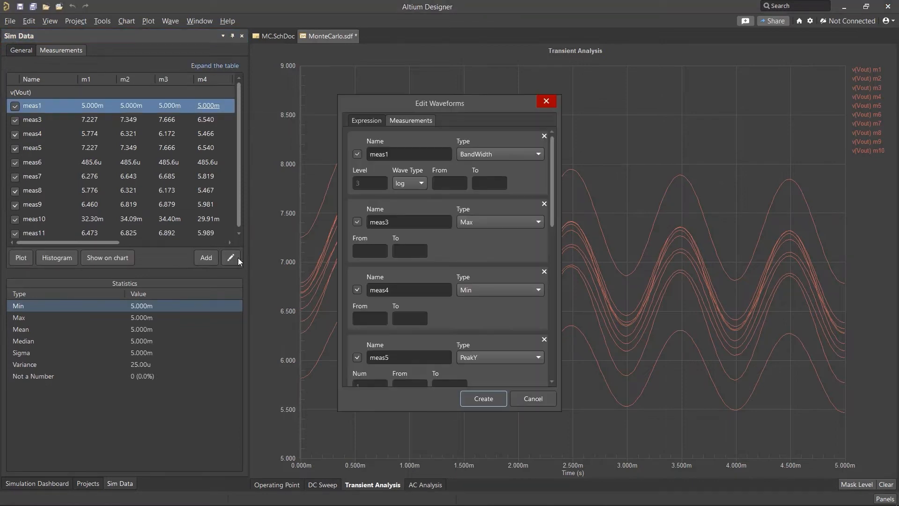
scroll(down, 3)
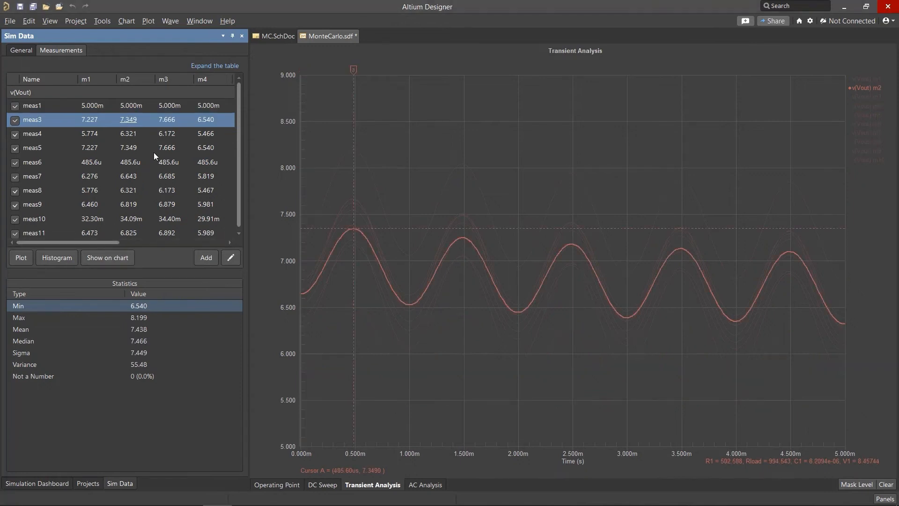
click(33, 134)
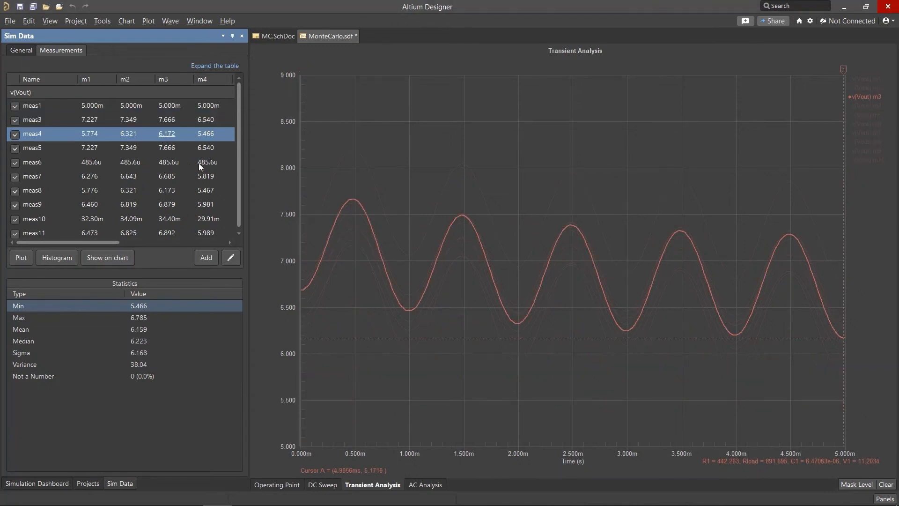
click(32, 162)
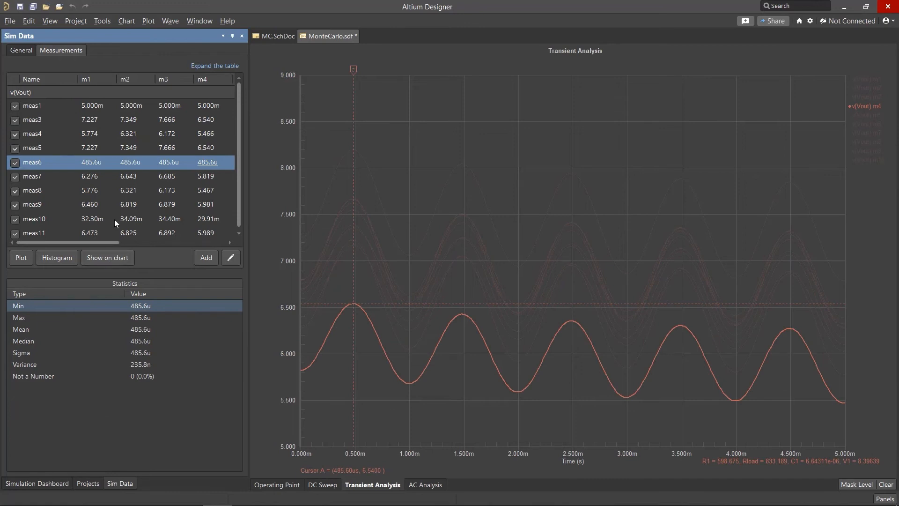
click(215, 66)
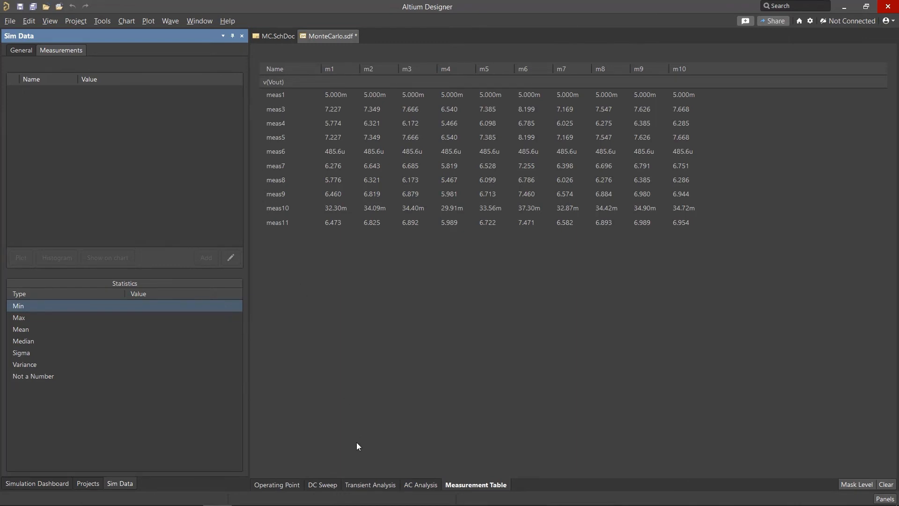
Step: From Transient Analysis, build a 10-bin percentage histogram of meas10
click(372, 484)
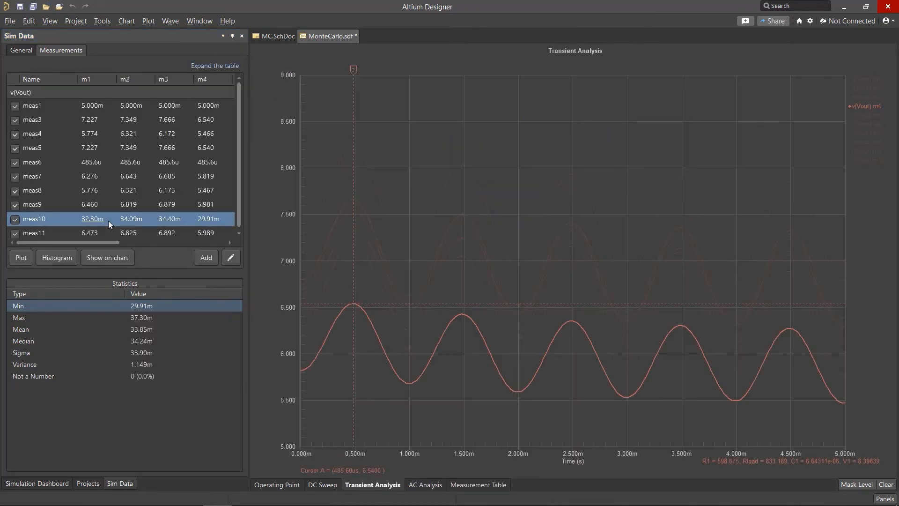
click(56, 257)
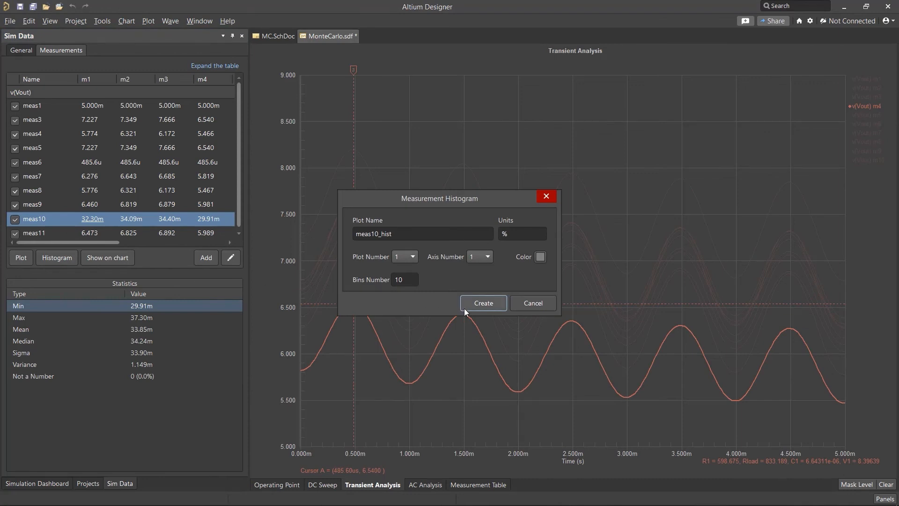
click(482, 303)
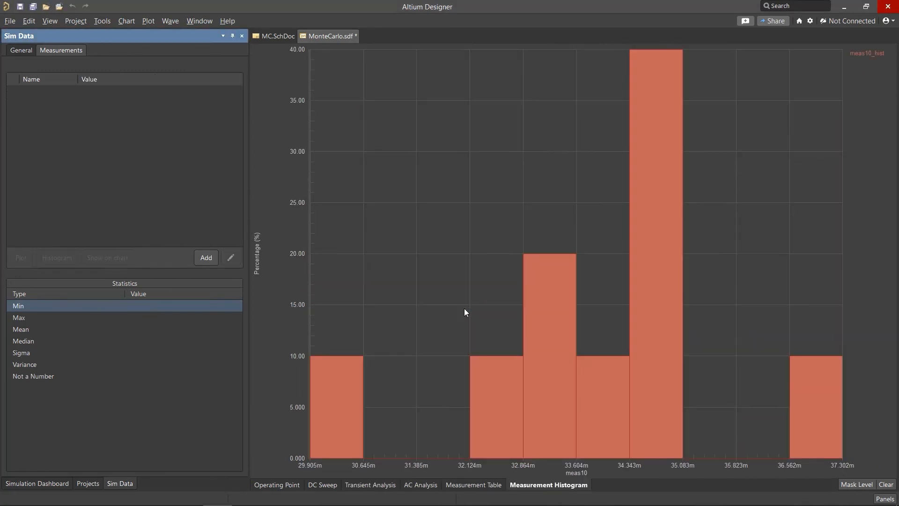